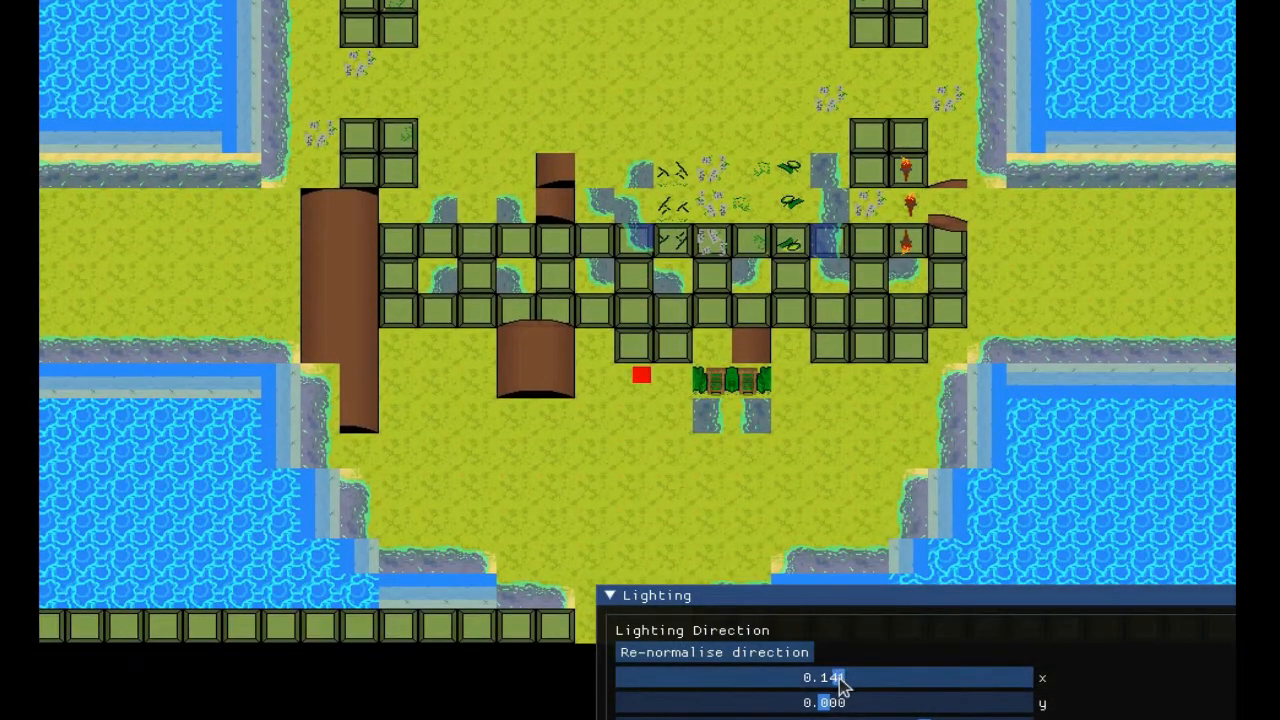
# Sweep the Lighting Direction x slider between strong positive and negative, settling near -0.398
pyautogui.moveTo(840, 677); pyautogui.dragTo(1025, 677)
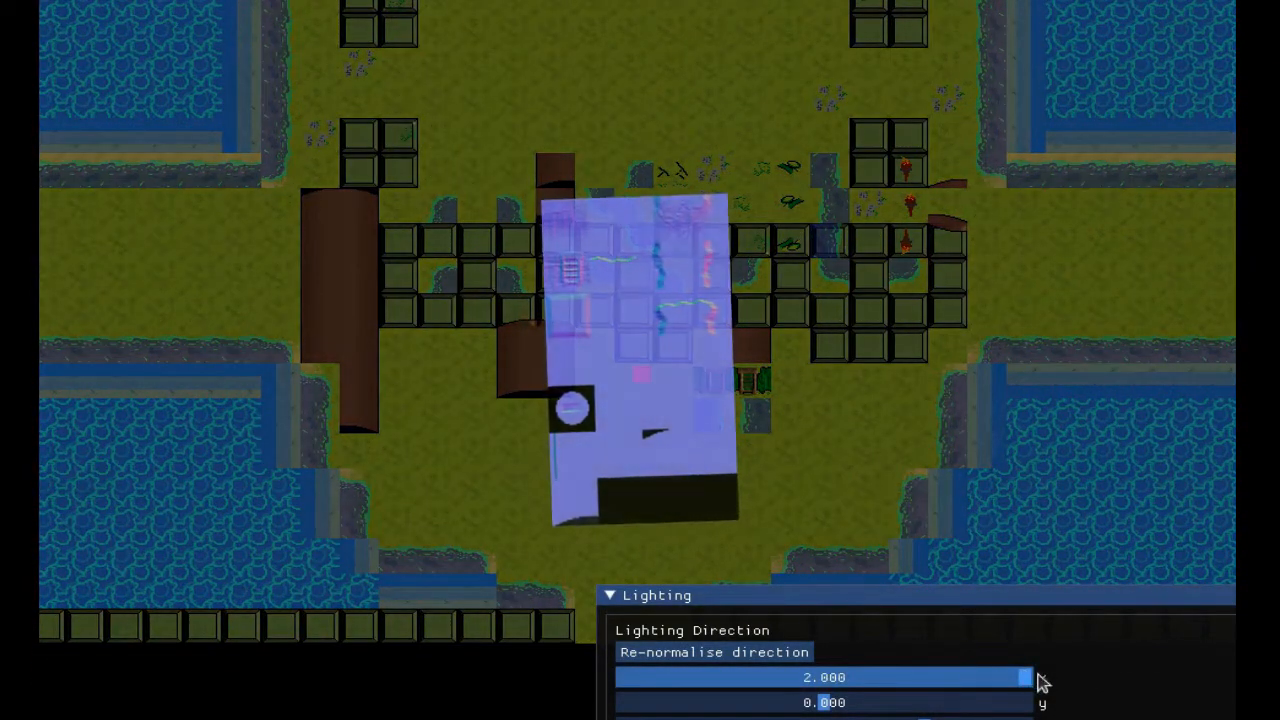
pyautogui.moveTo(1040, 677); pyautogui.dragTo(727, 677)
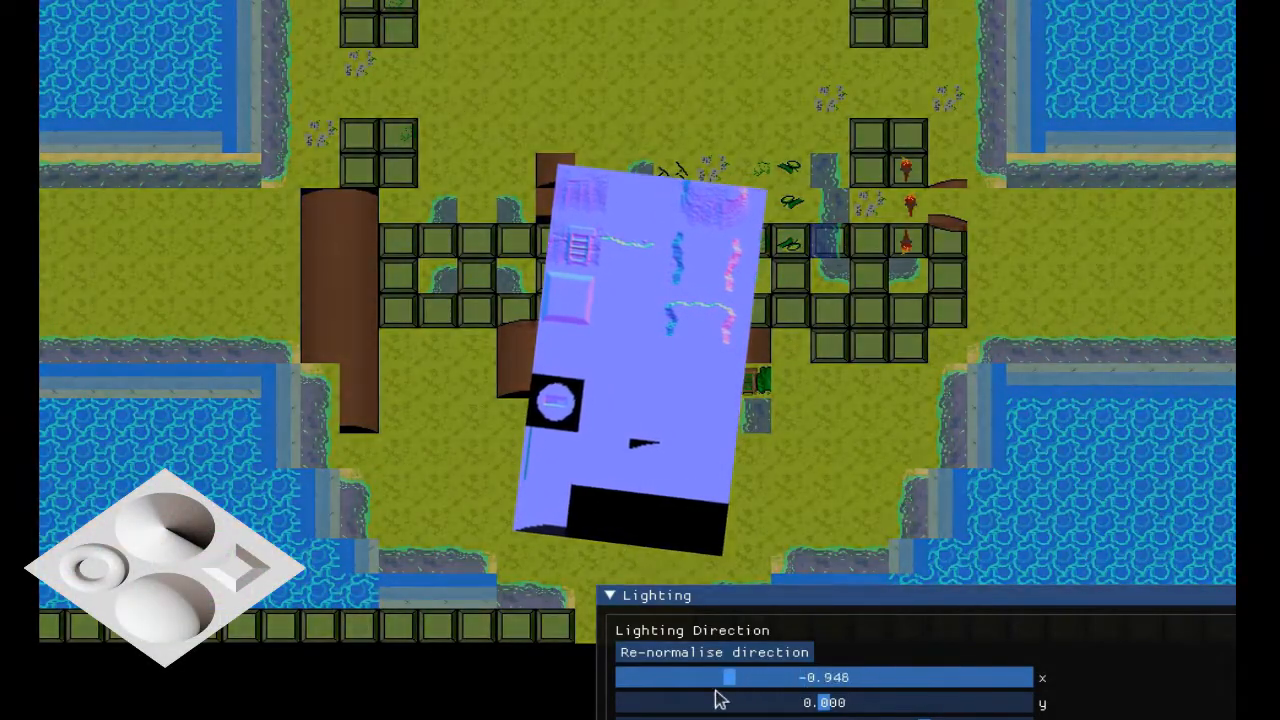
pyautogui.moveTo(728, 678); pyautogui.dragTo(1020, 678)
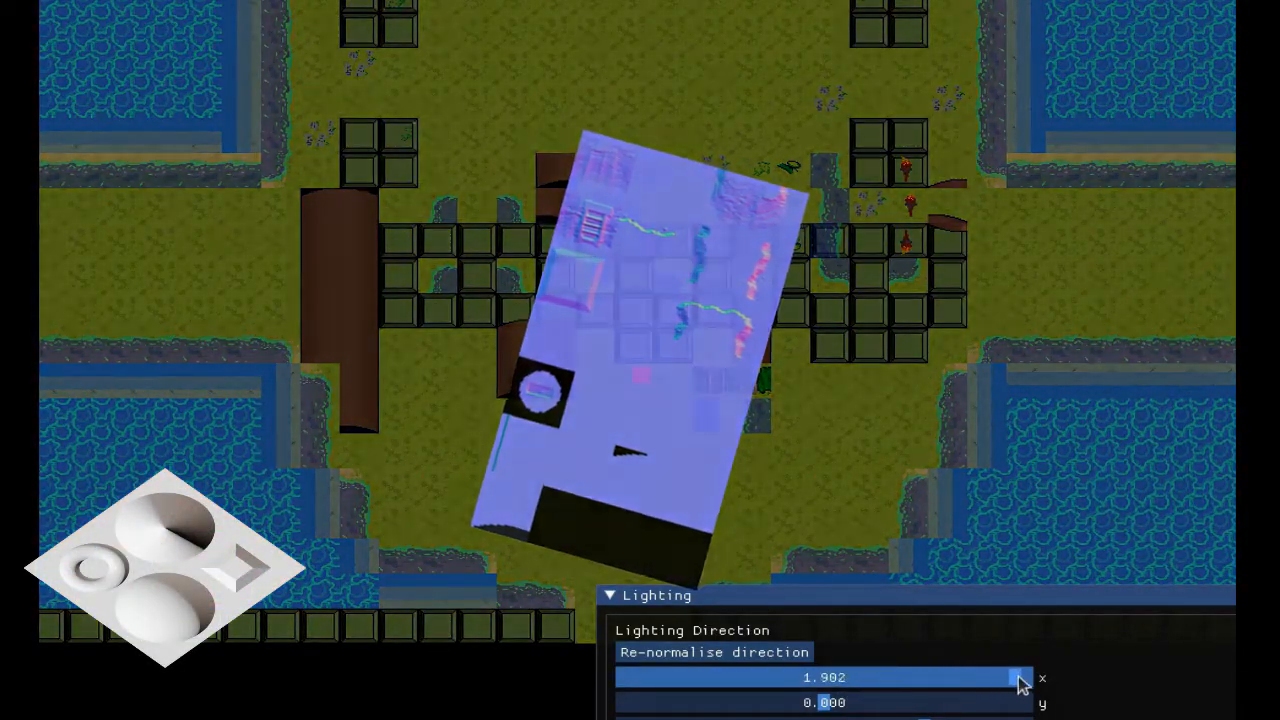
pyautogui.moveTo(1020, 678); pyautogui.dragTo(860, 678)
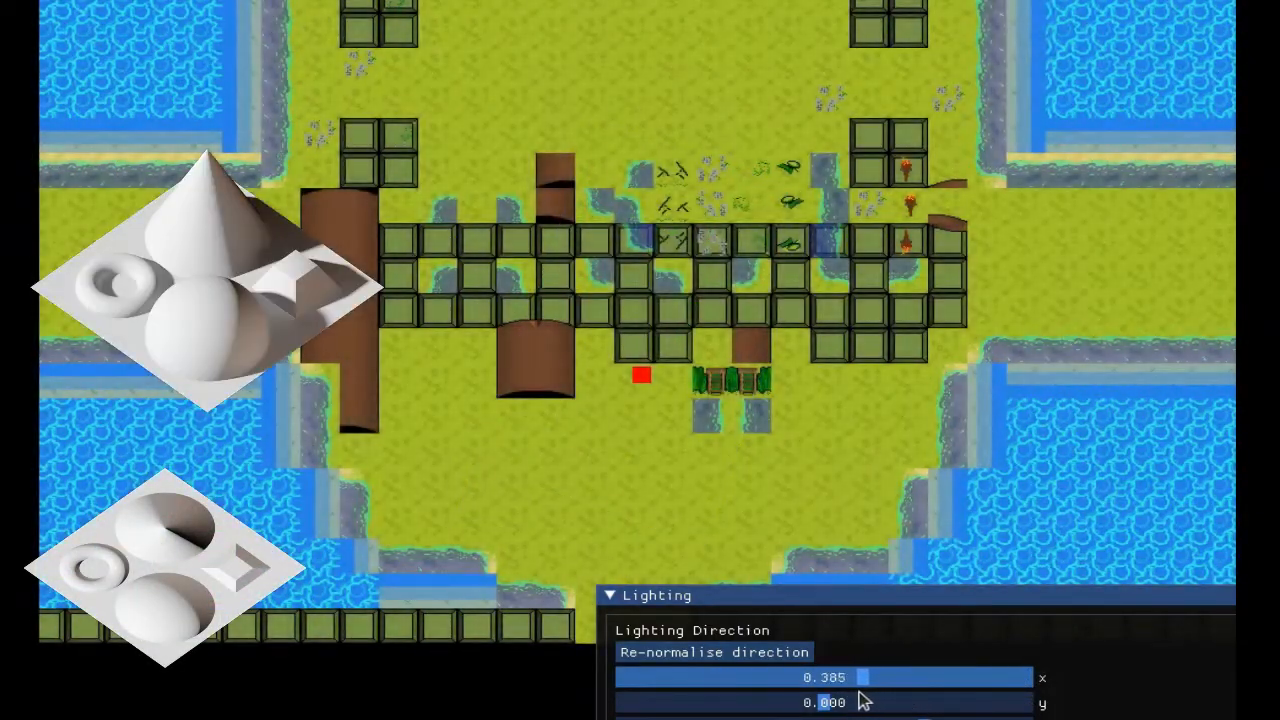
pyautogui.moveTo(860, 677); pyautogui.dragTo(640, 677)
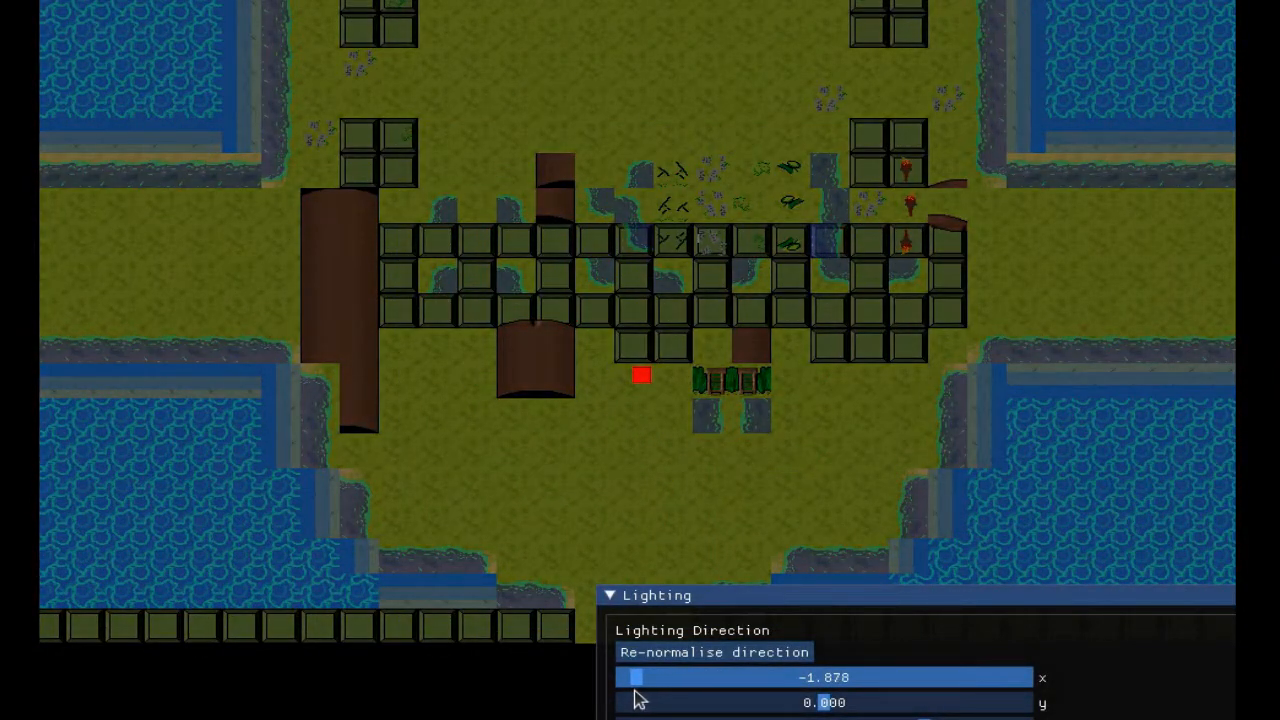
pyautogui.moveTo(628, 677); pyautogui.dragTo(893, 677)
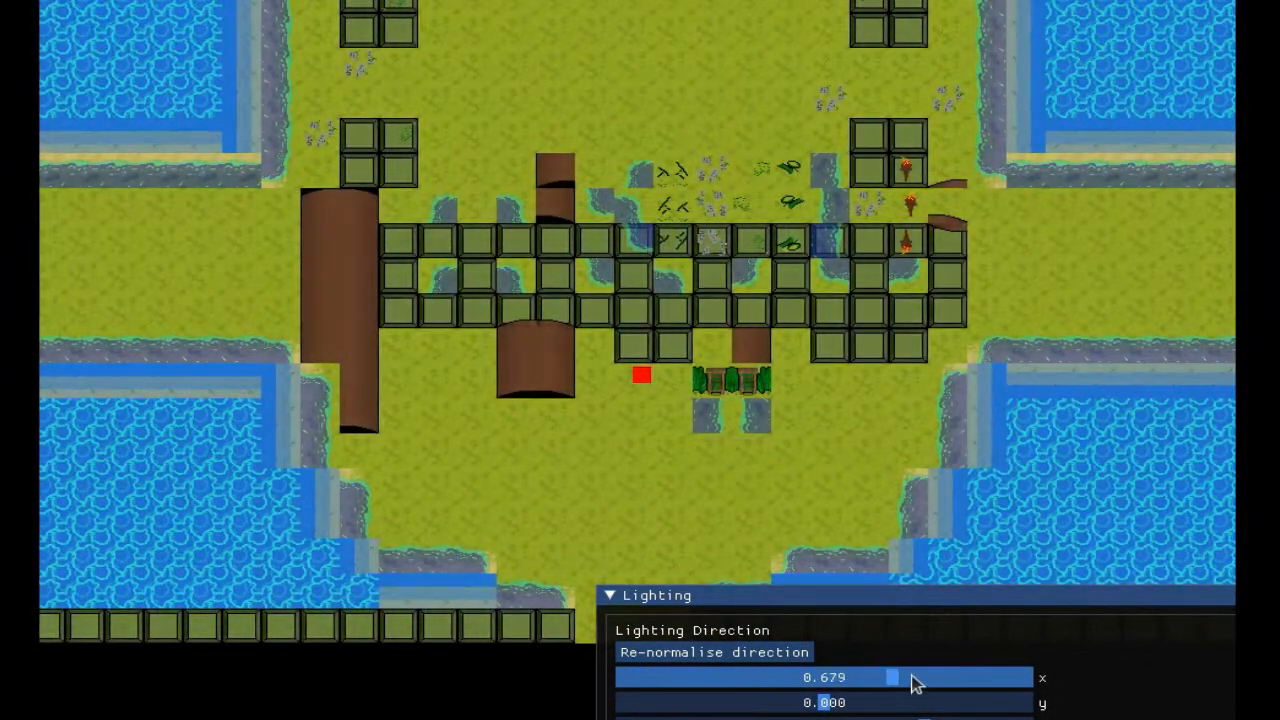
pyautogui.moveTo(890, 677); pyautogui.dragTo(785, 677)
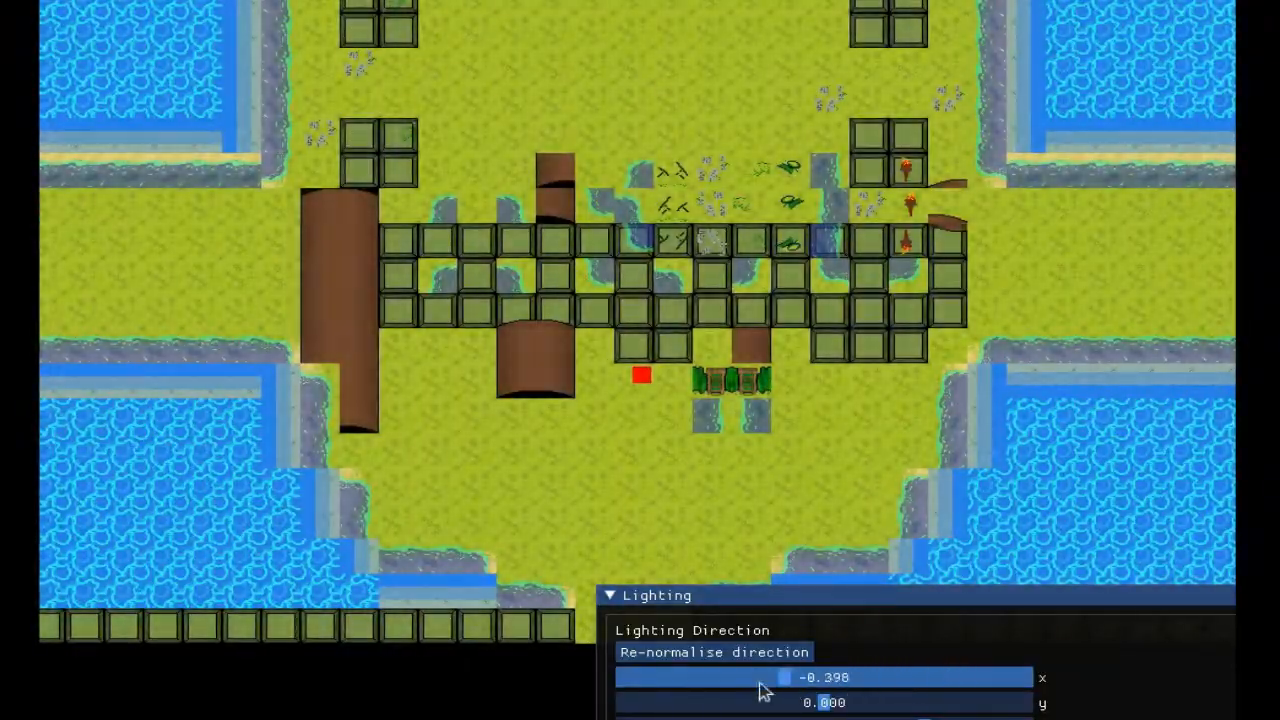
pyautogui.moveTo(785, 677); pyautogui.dragTo(1010, 678)
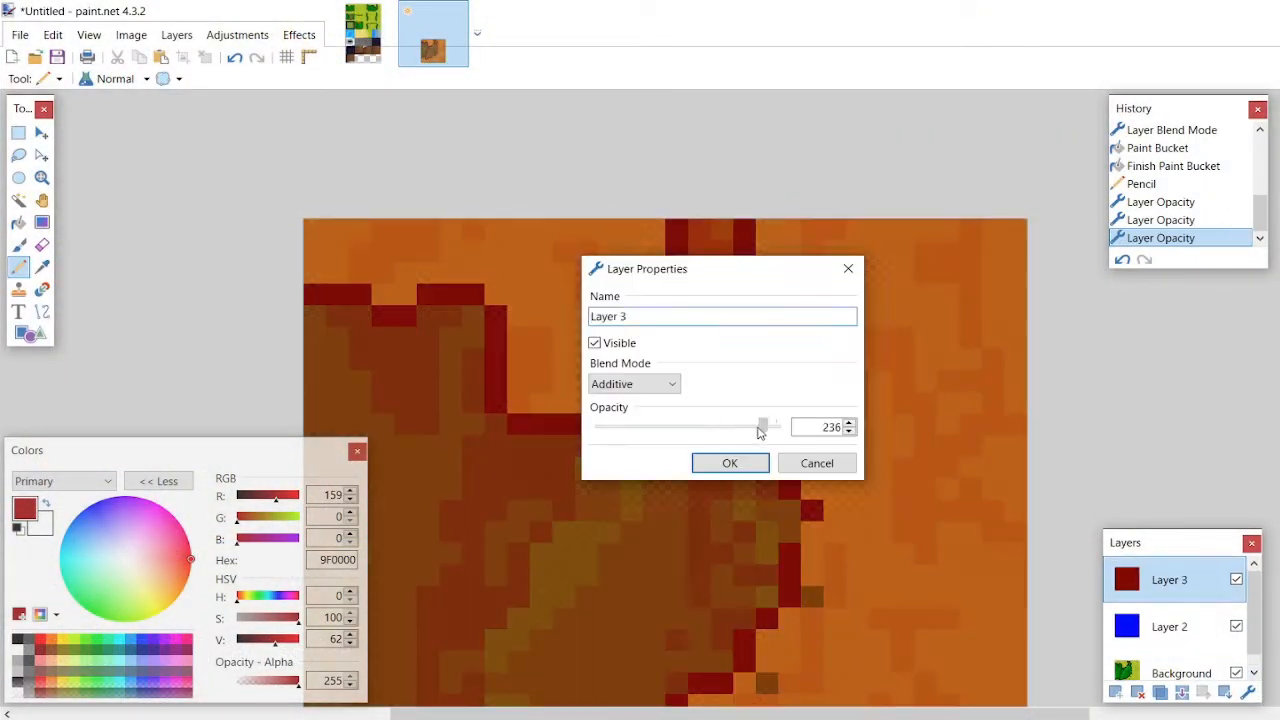
# Confirm Layer 3 as Additive at opacity 236 and pencil dark red outlines on the texture
pyautogui.click(730, 462)
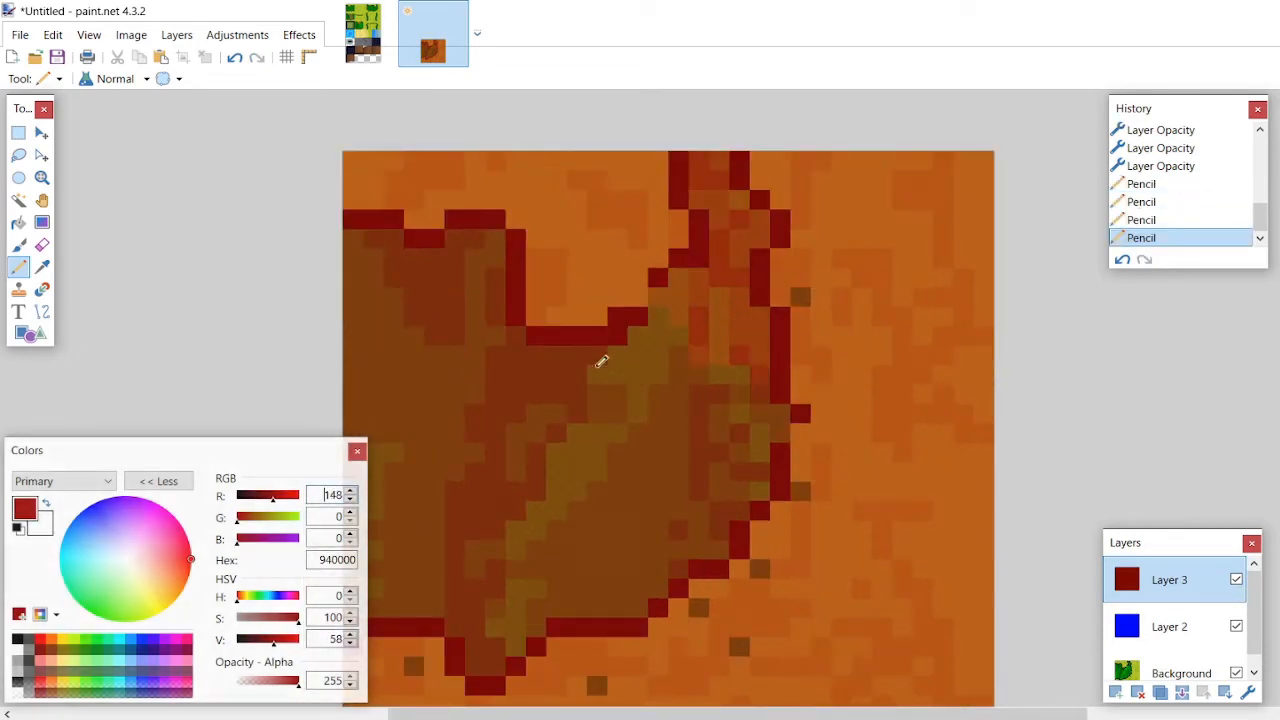
pyautogui.moveTo(600, 360); pyautogui.dragTo(680, 540)
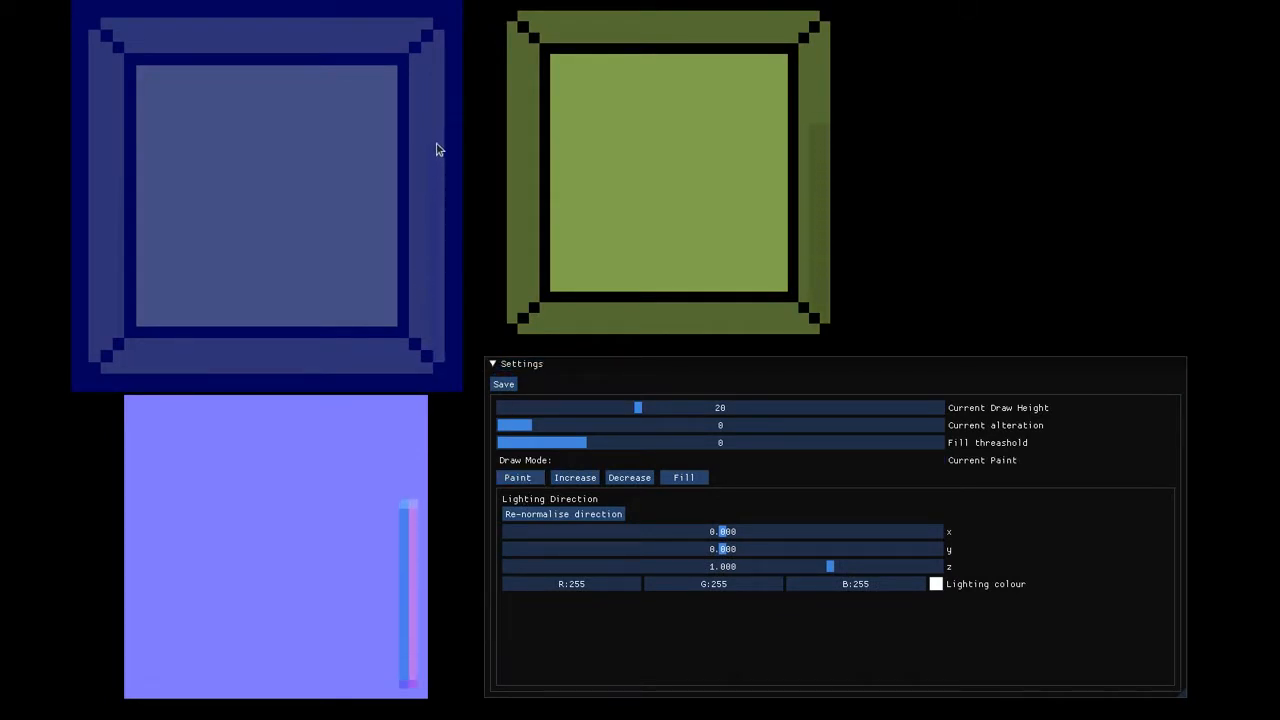
# Paint height 20 along the tile's top, right and left borders
pyautogui.click(624, 407)
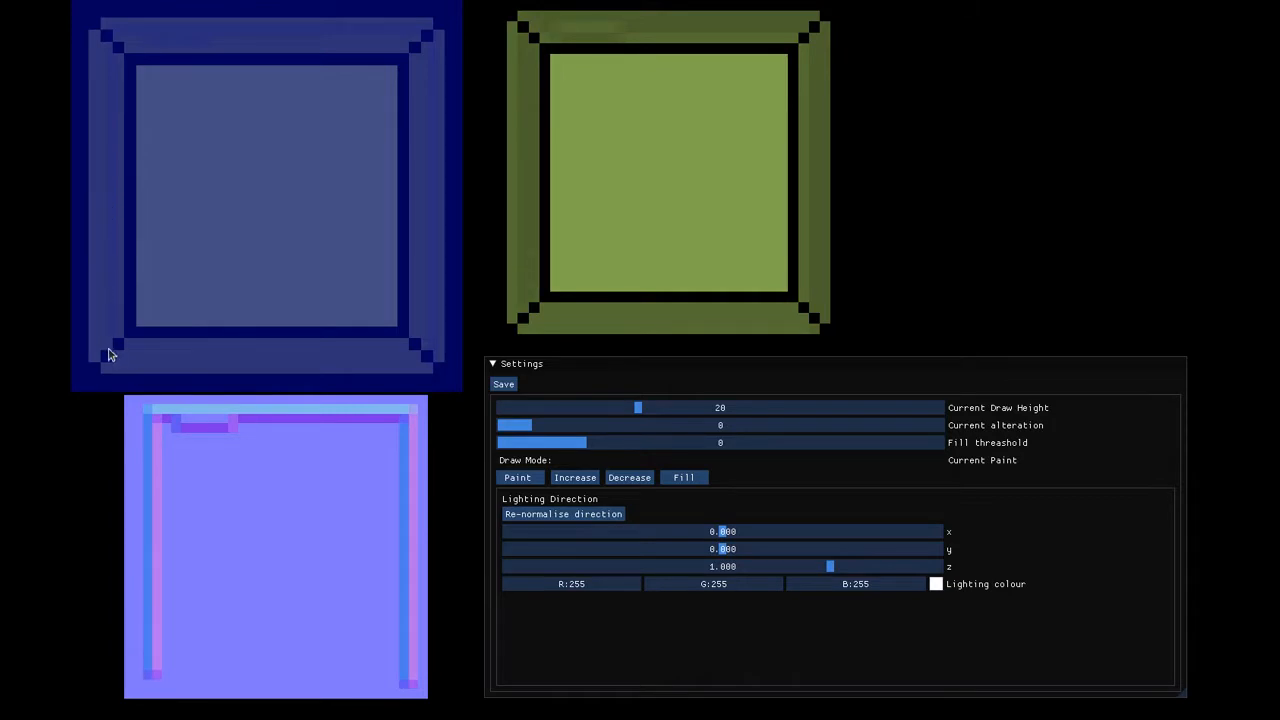
# Paint the remaining border edges, smooth the top notch at height 18, then Fill at 21
pyautogui.moveTo(638, 407); pyautogui.dragTo(625, 407)
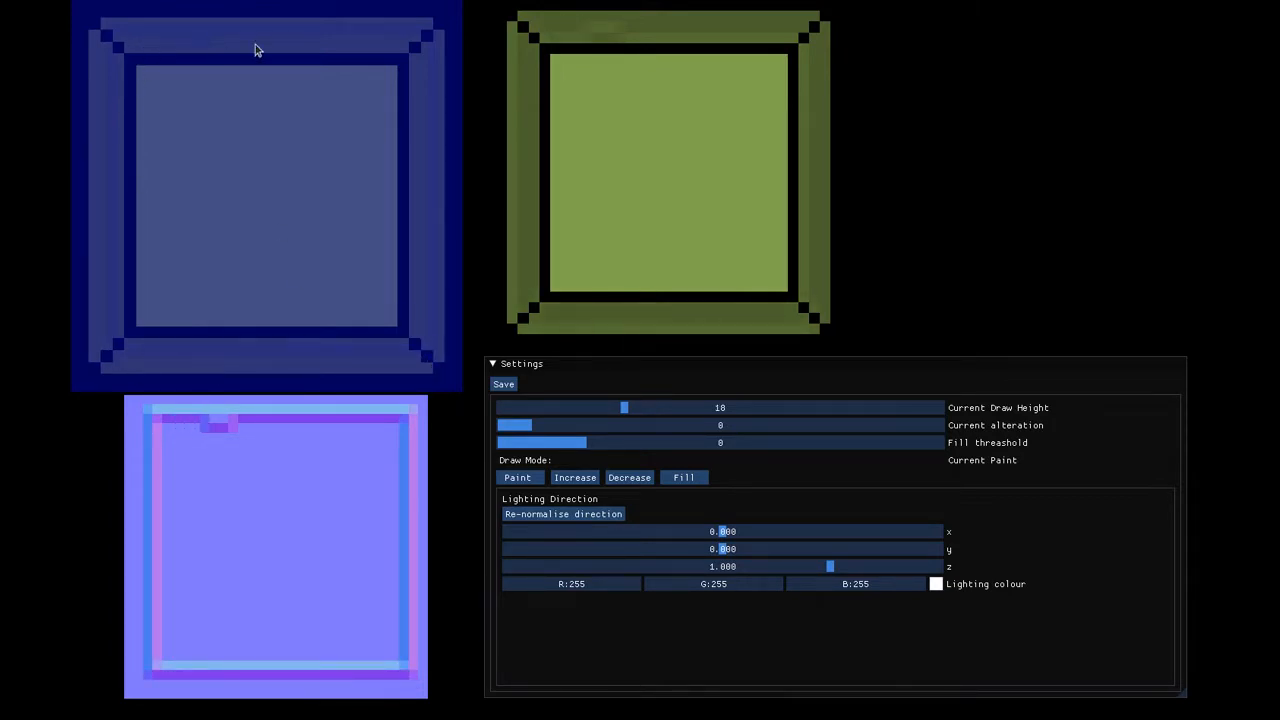
pyautogui.click(684, 477)
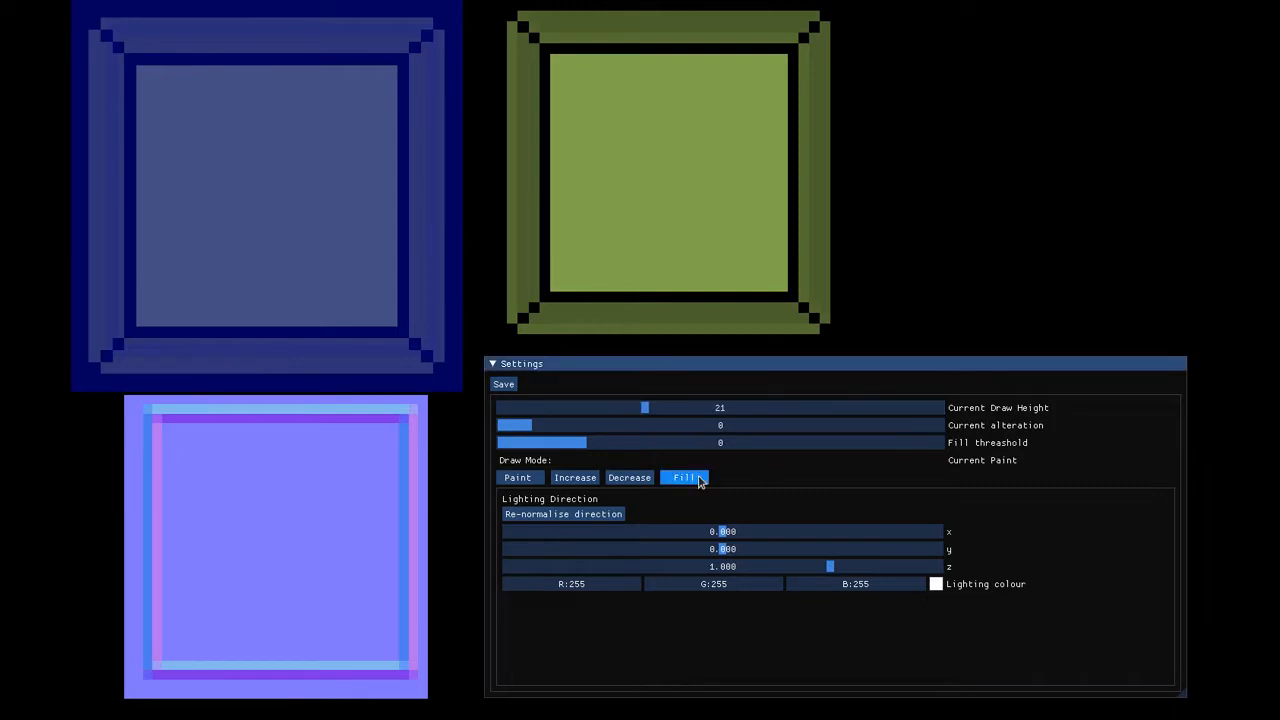
pyautogui.click(683, 477)
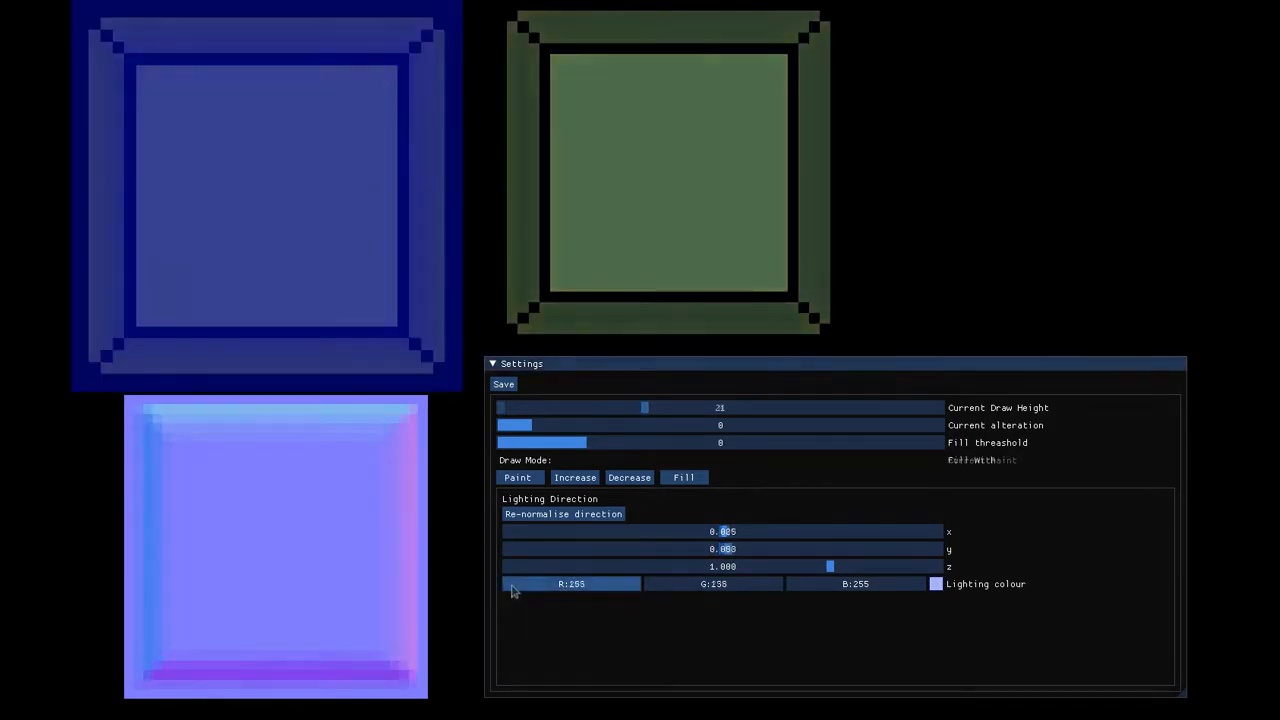
# Adjust the light colour components for a pinkish-purple tint with G at 136
pyautogui.click(518, 477)
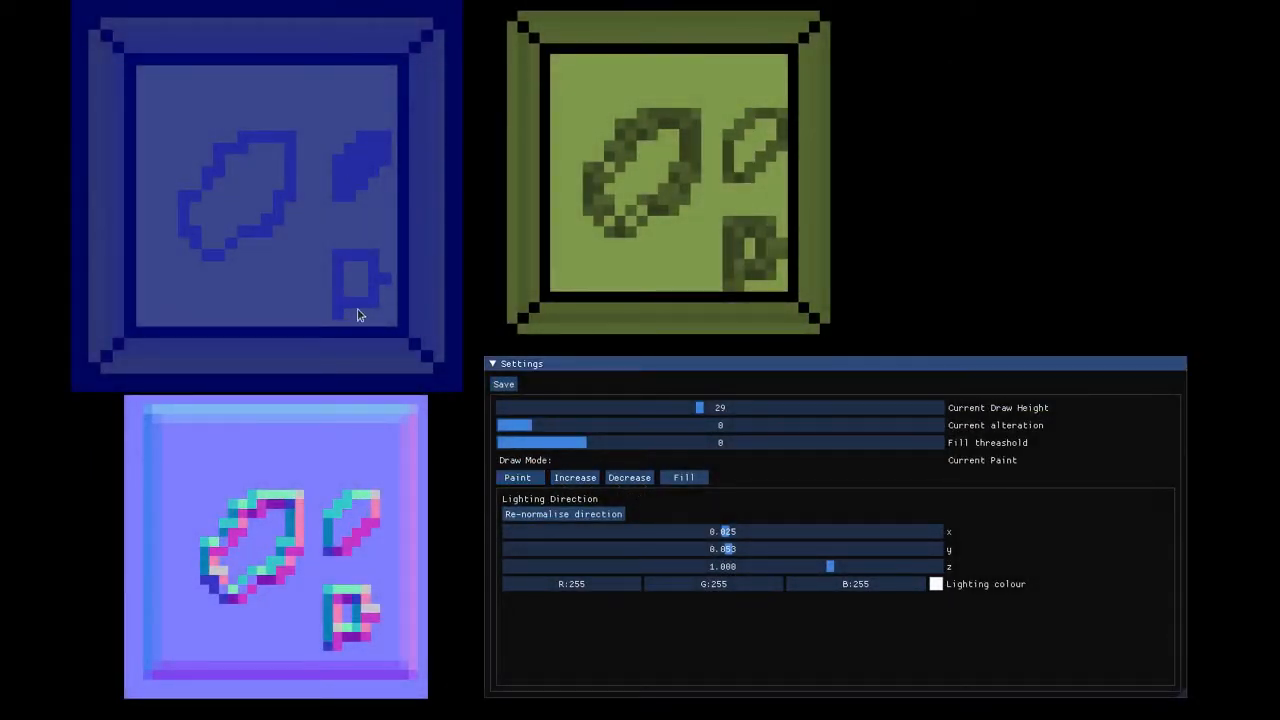
# Fill the notched block solid at draw height 29
pyautogui.click(683, 477)
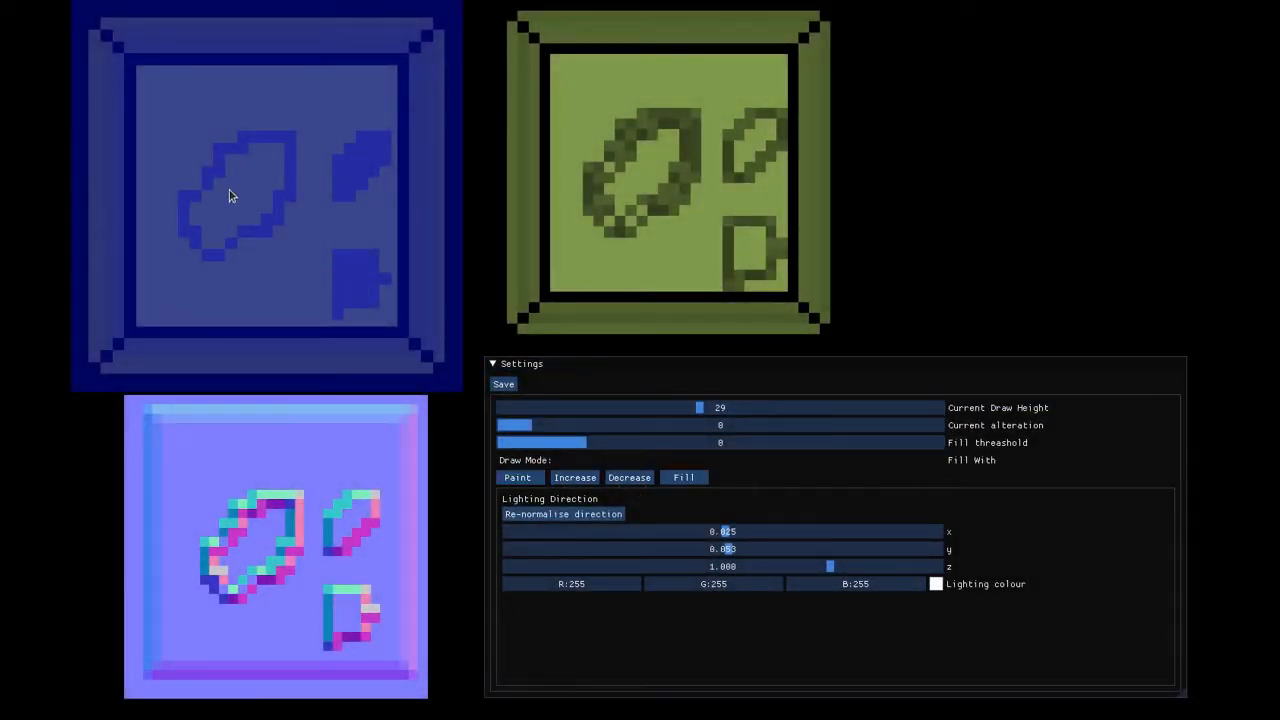